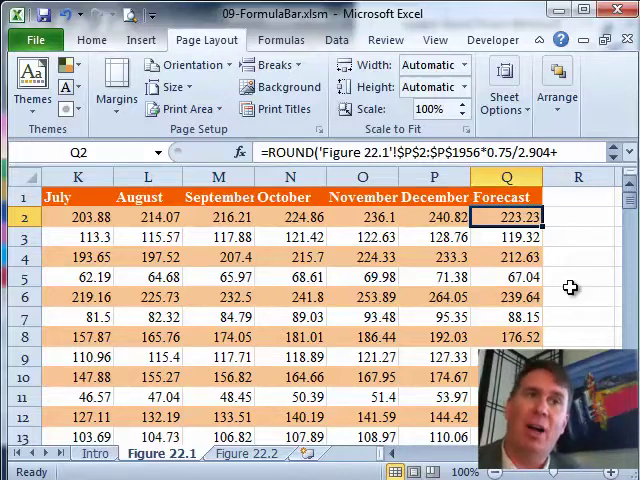
pyautogui.moveTo(525, 217)
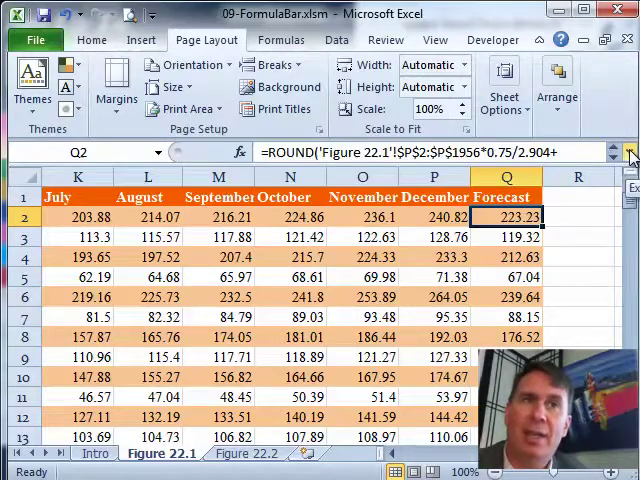
pyautogui.click(630, 152)
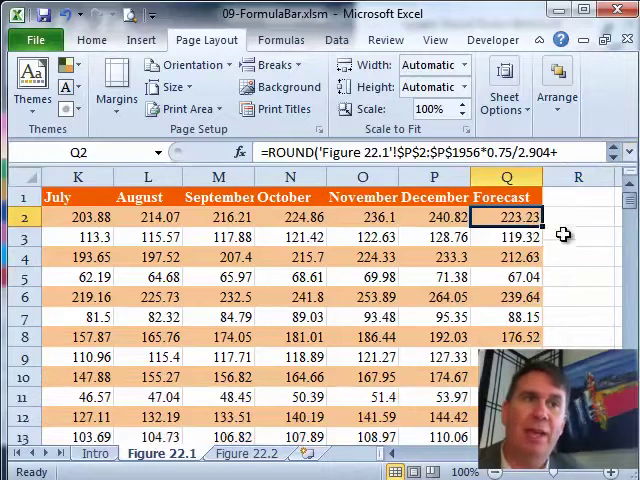
pyautogui.moveTo(556, 280)
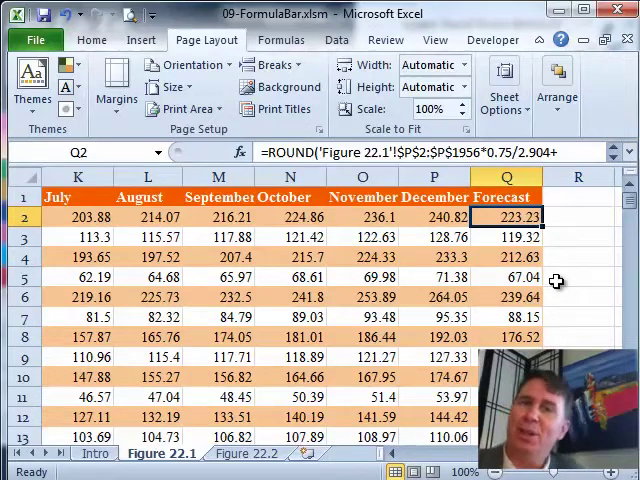